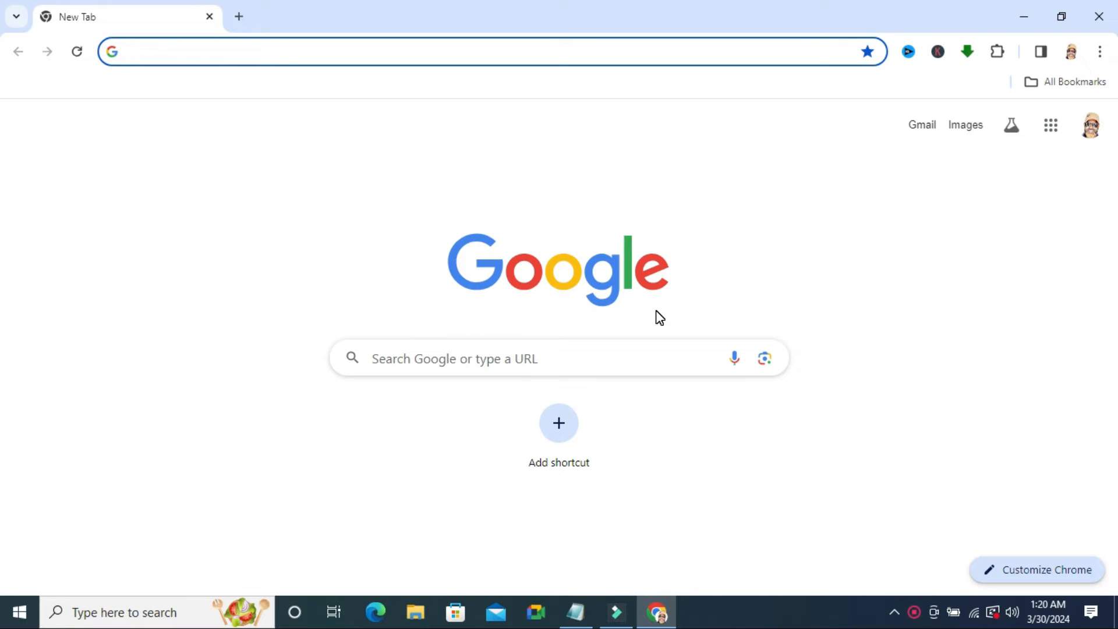
mouse_move(720, 299)
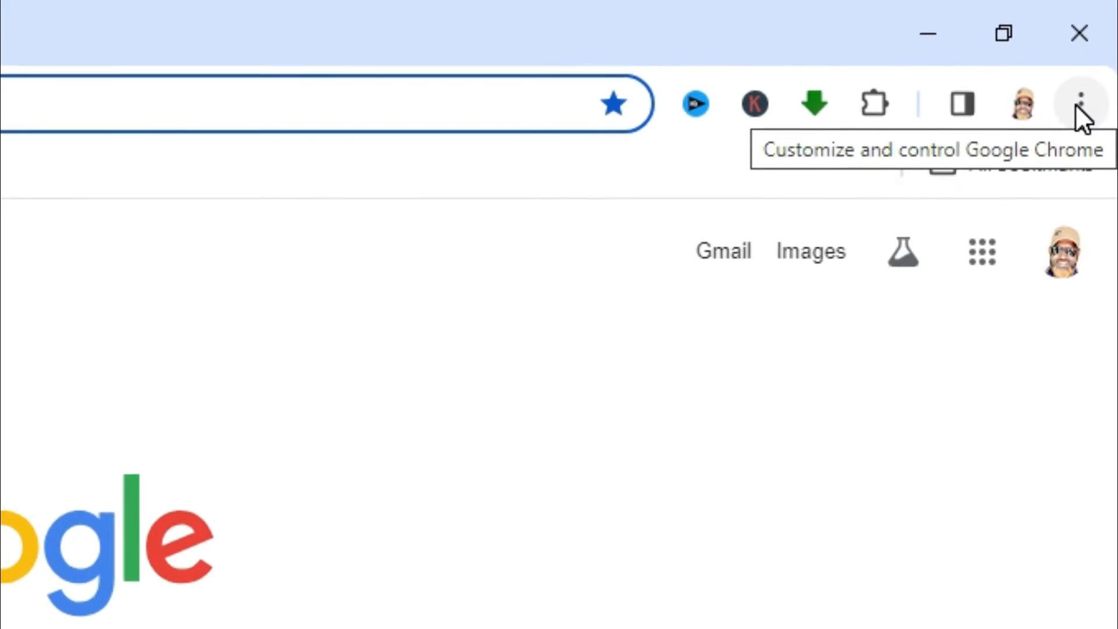
Step: Reach Chrome Settings via the 'Customize and control Google Chrome' menu
left_click(1081, 104)
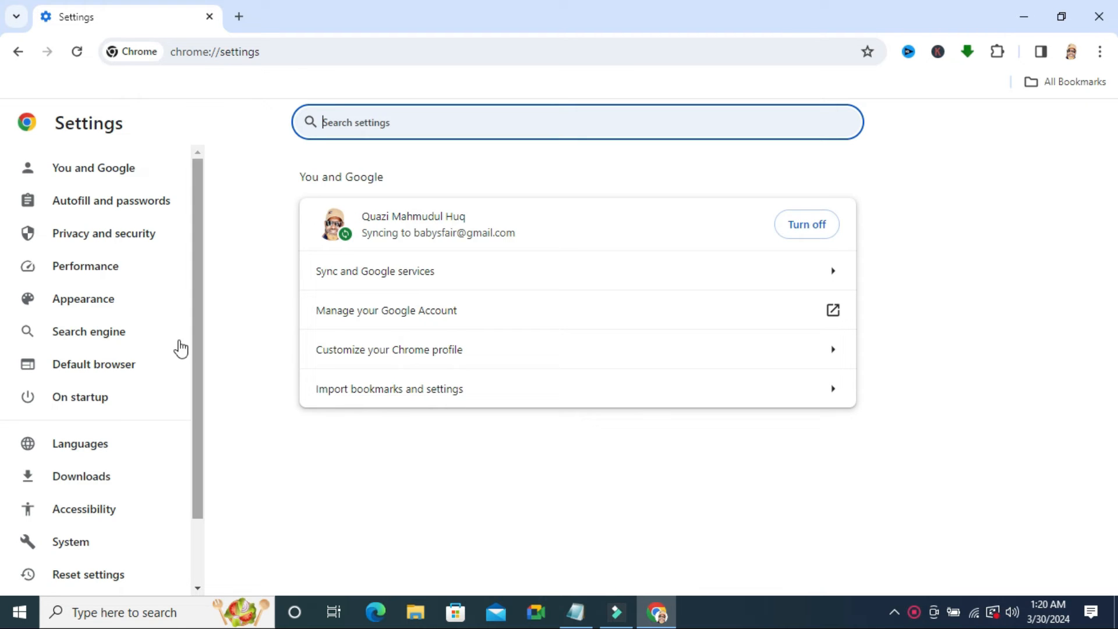
mouse_move(104, 233)
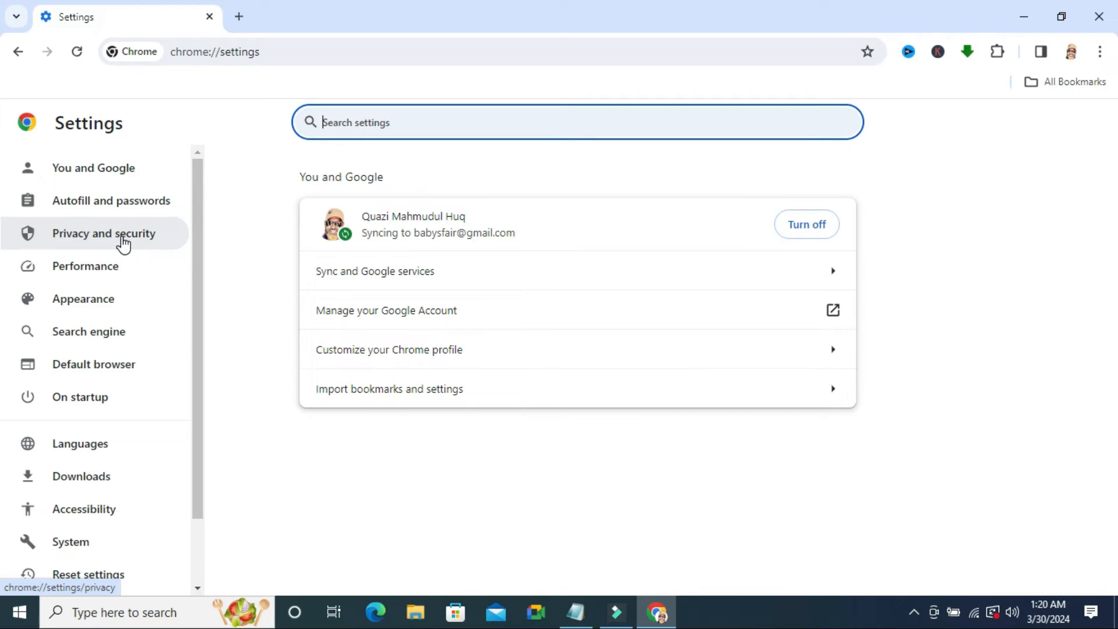
Step: Show the Privacy and security section and move down toward Site settings
left_click(103, 233)
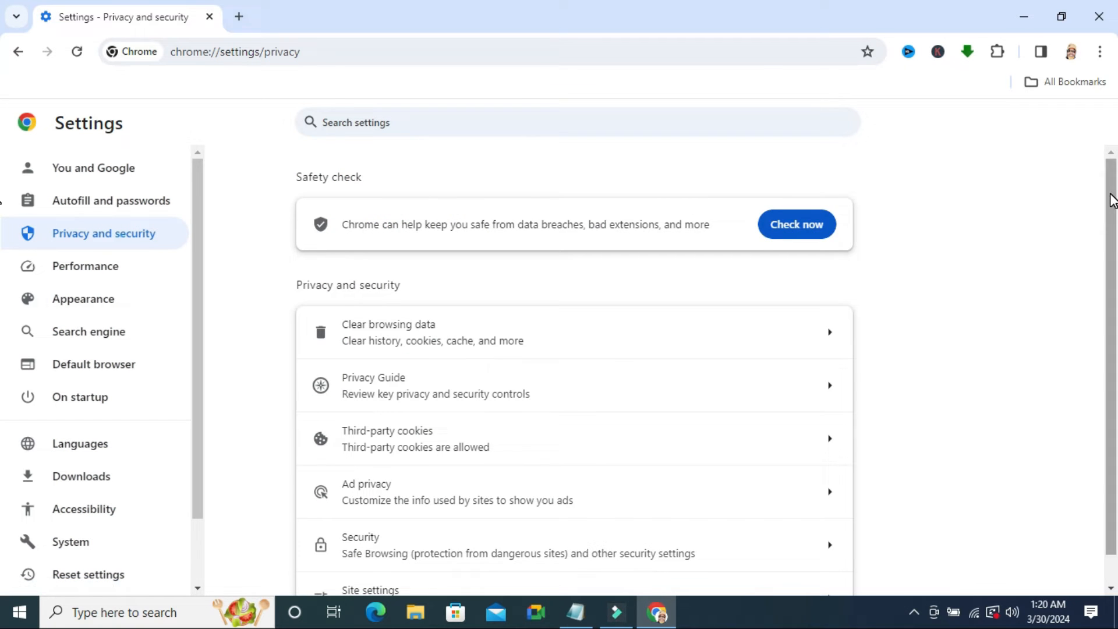
scroll("down", 3)
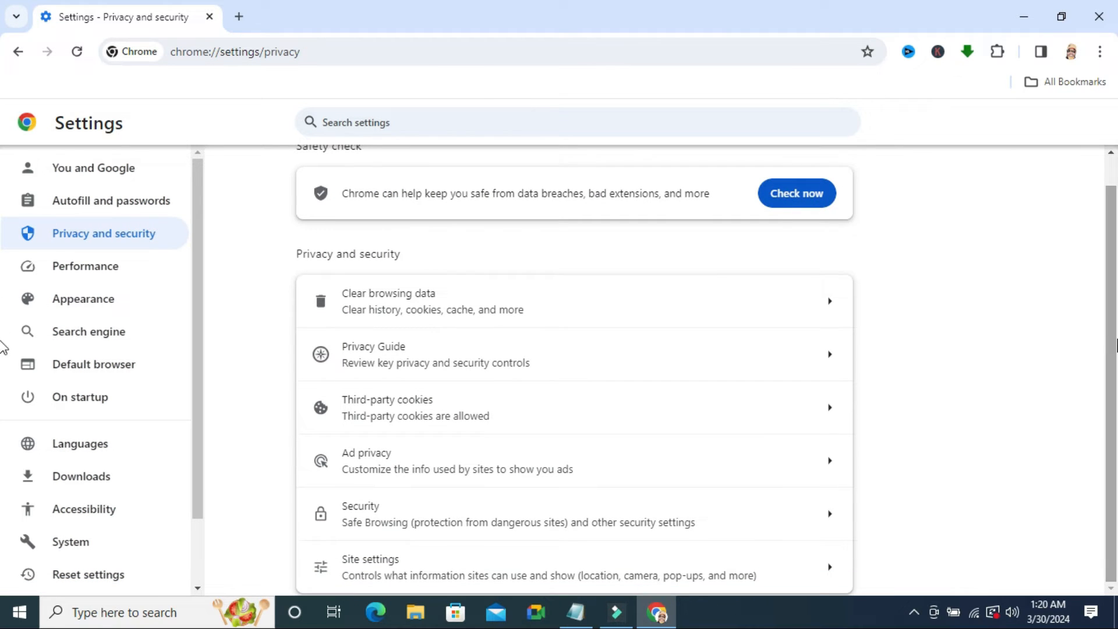
mouse_move(398, 567)
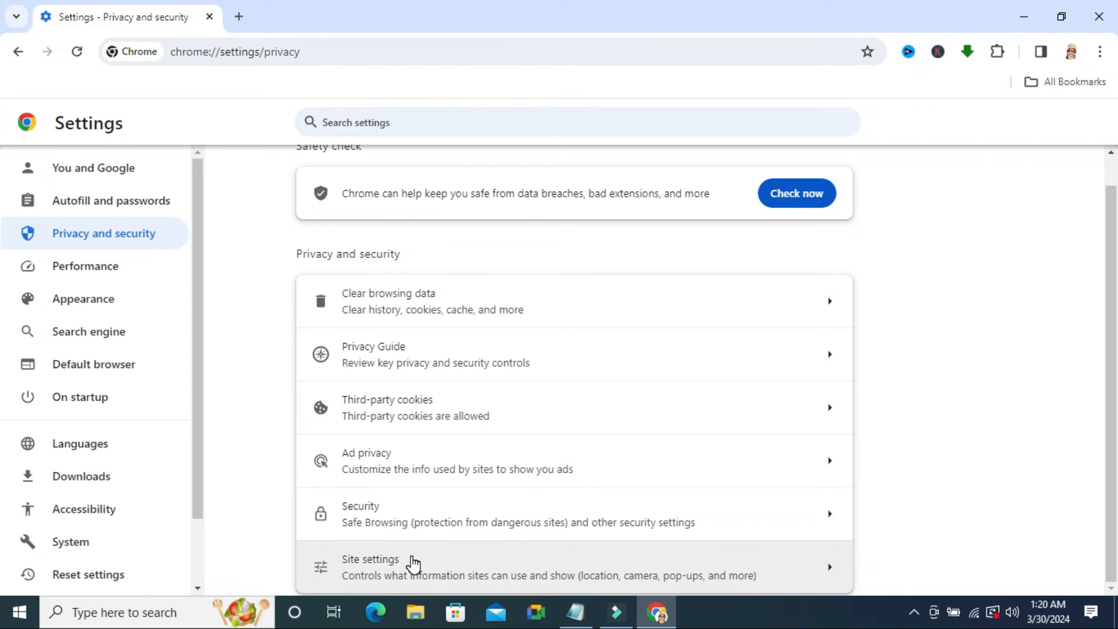
Step: Enter Site settings and expand 'Additional permissions' to list background sync, motion sensors and automatic downloads
left_click(370, 567)
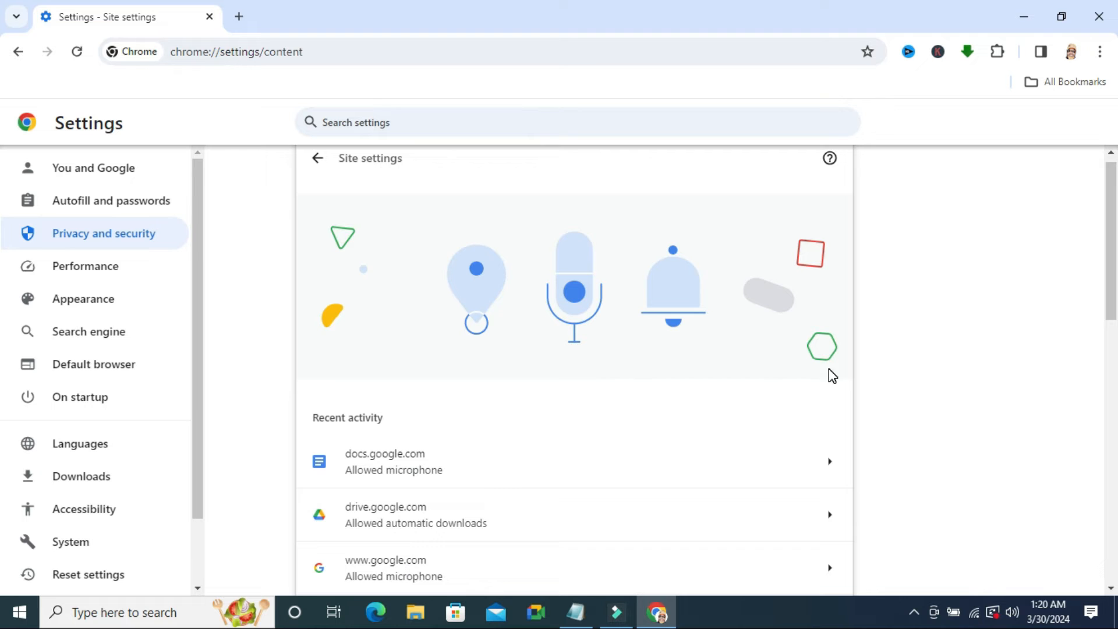
scroll("down", 3)
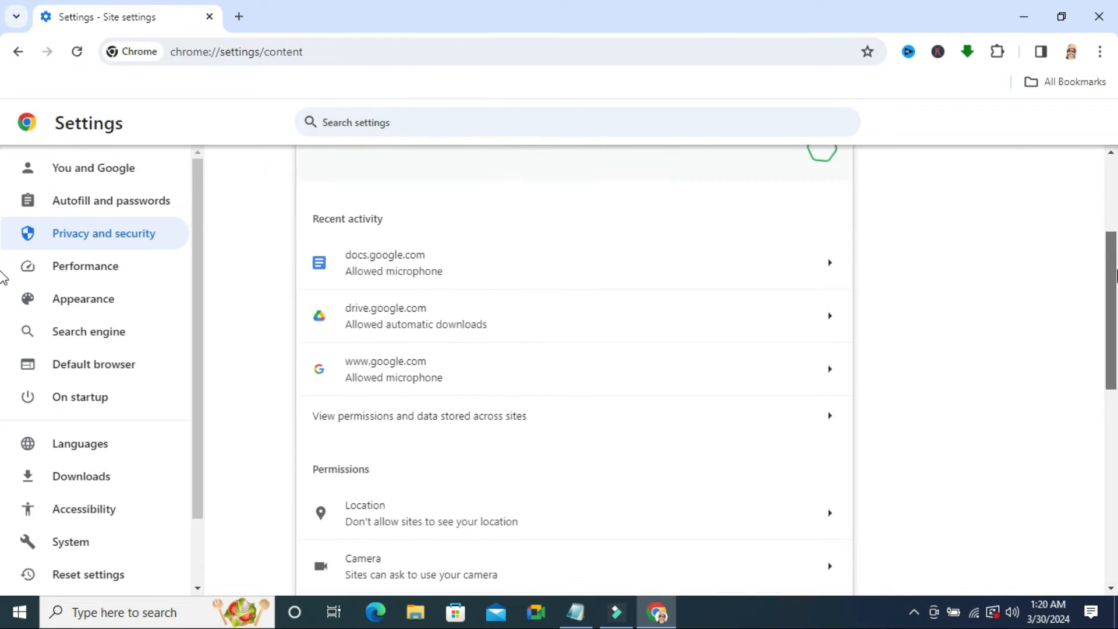
scroll("down", 3)
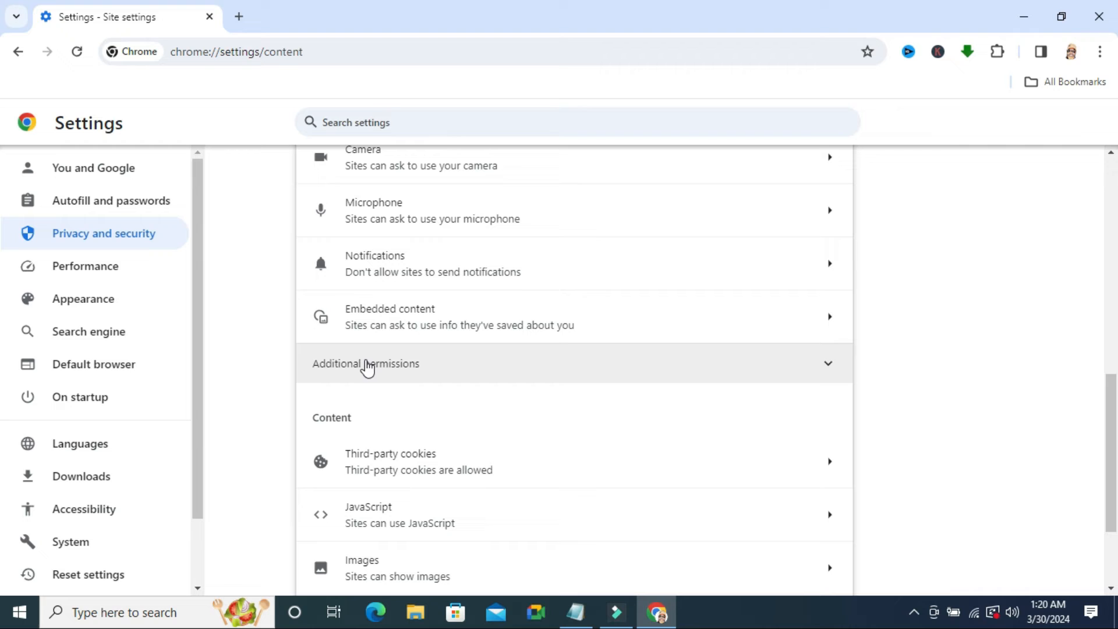
mouse_move(669, 341)
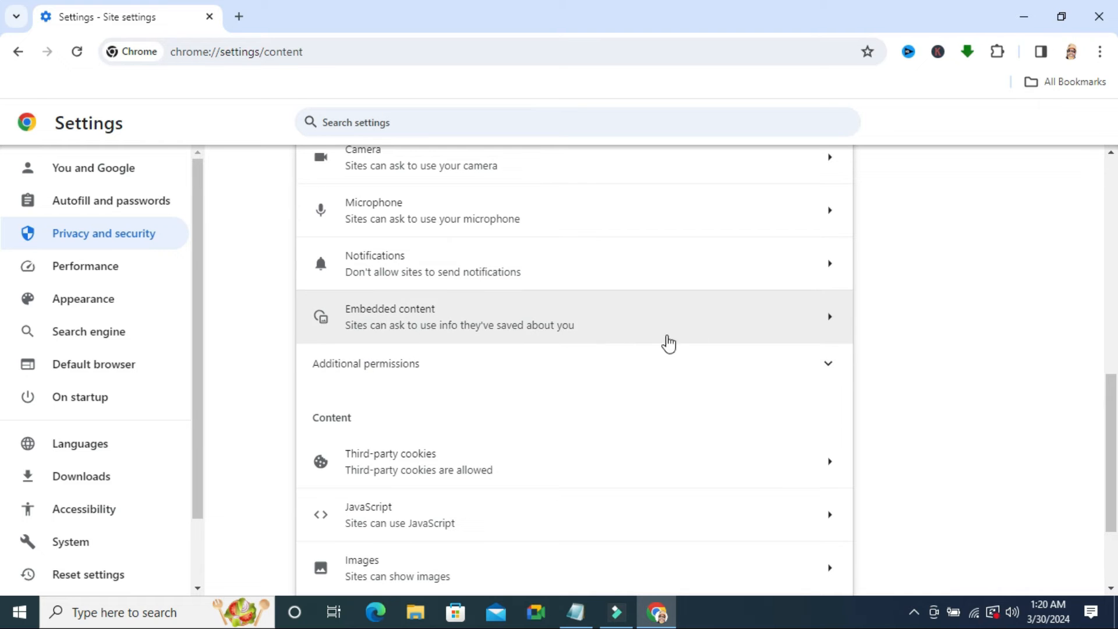
left_click(827, 364)
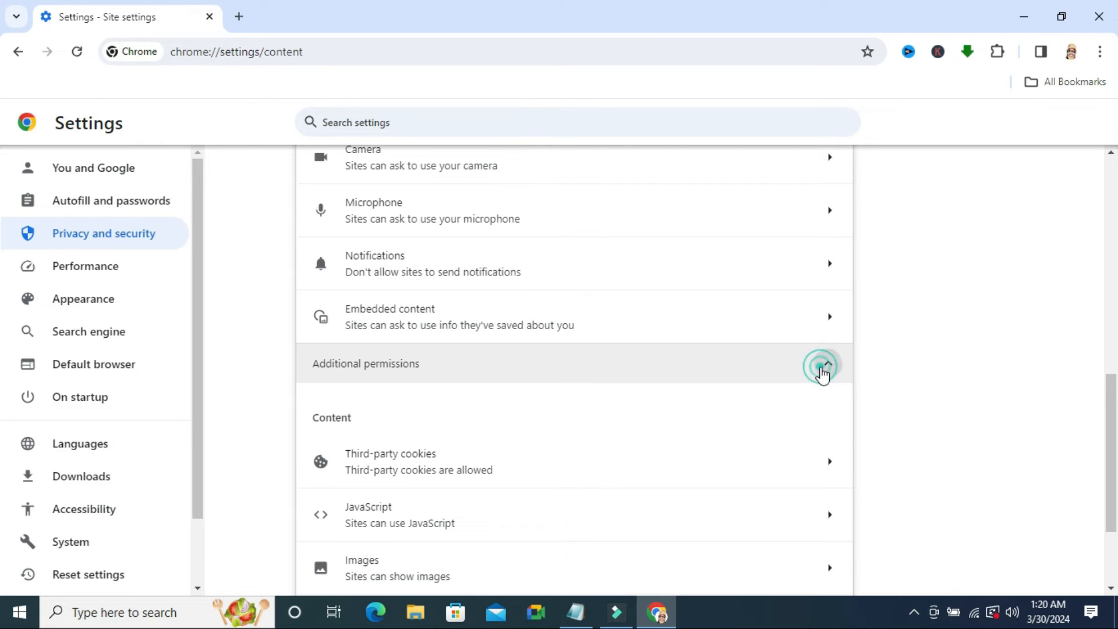
left_click(822, 363)
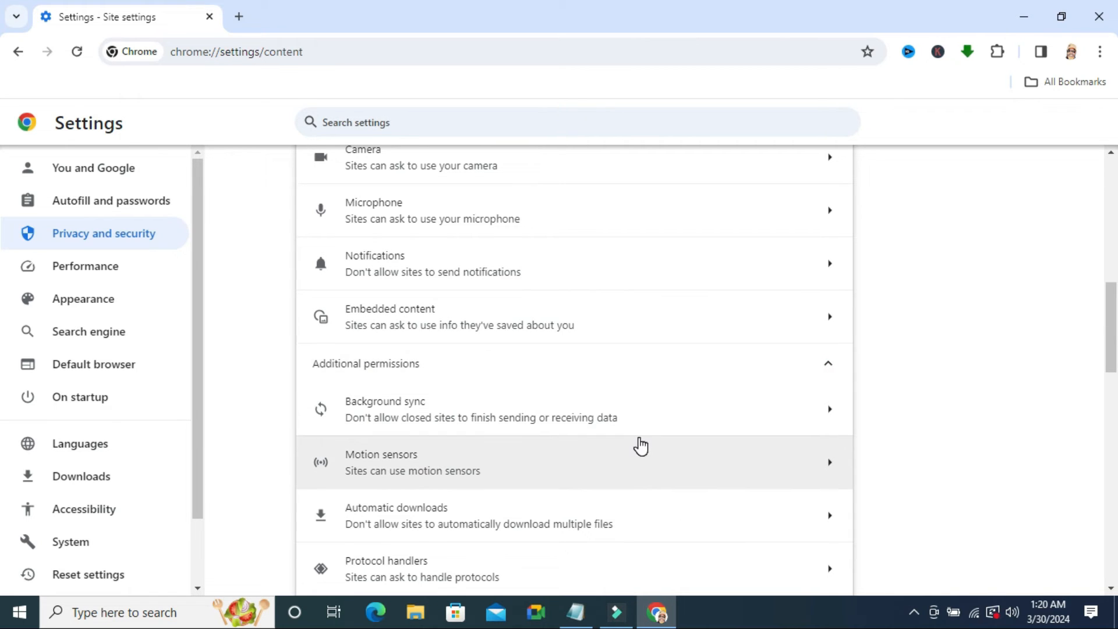
mouse_move(371, 519)
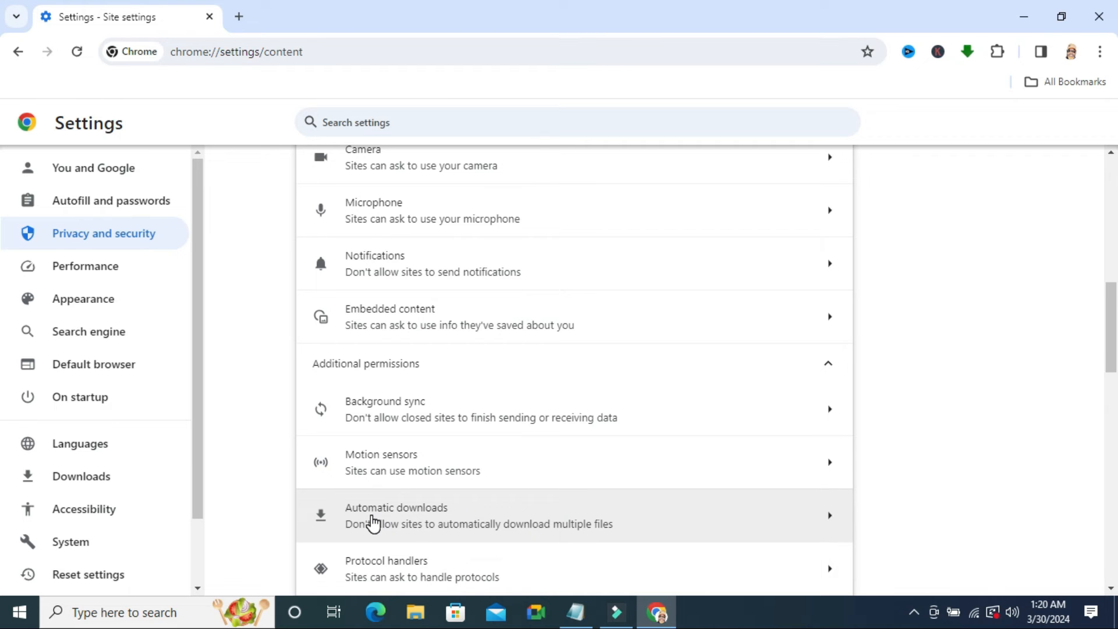
mouse_move(462, 520)
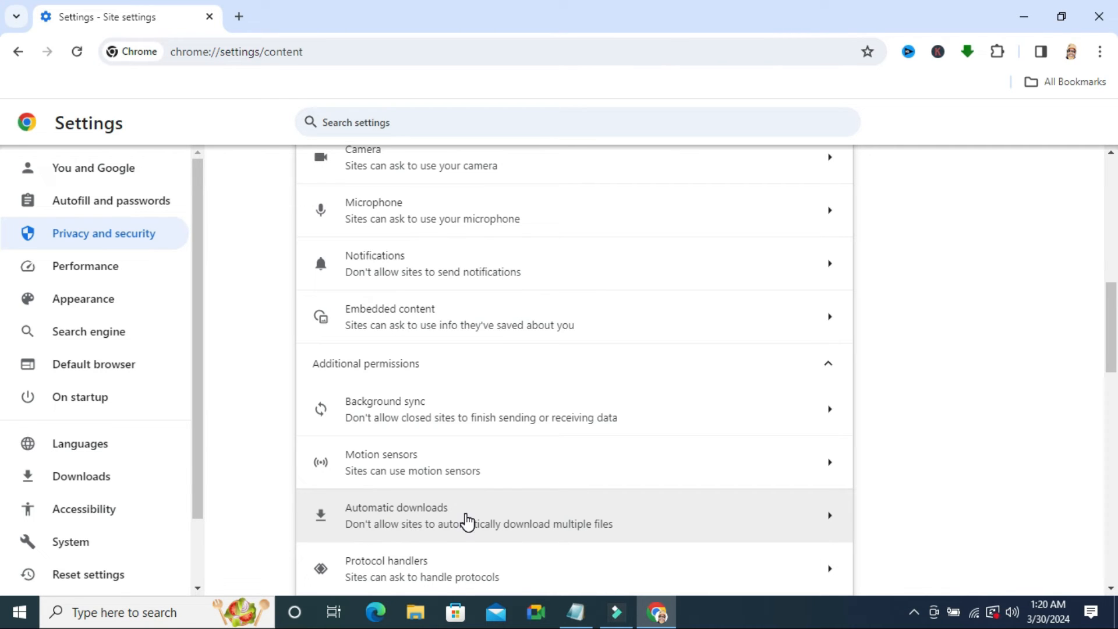
Step: Set Automatic downloads default to 'Sites can ask to automatically download multiple files'
left_click(466, 515)
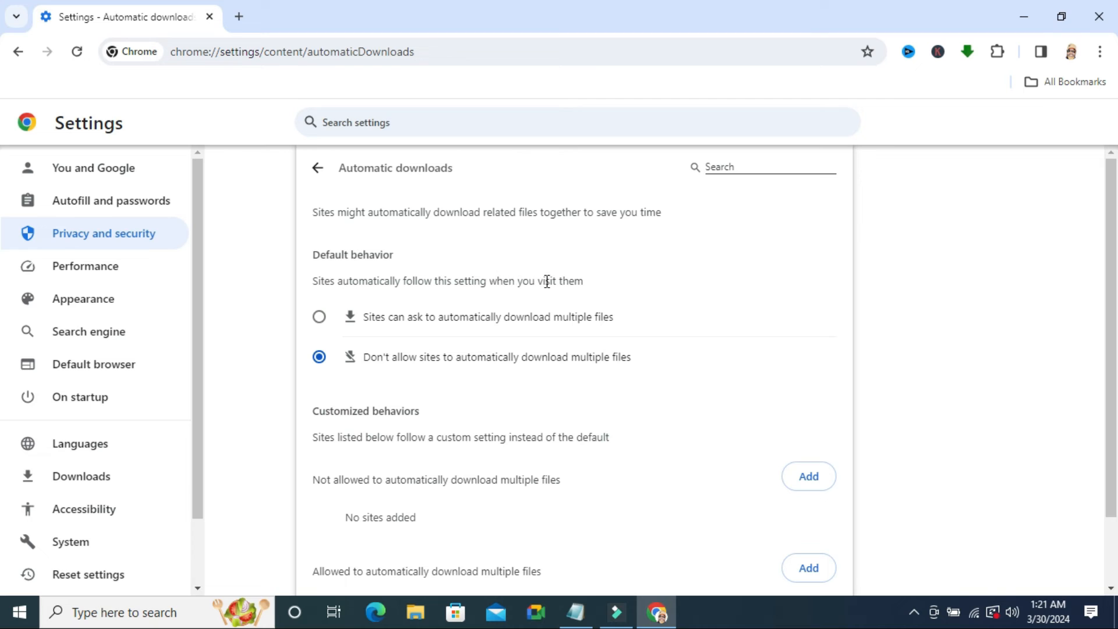
mouse_move(396, 371)
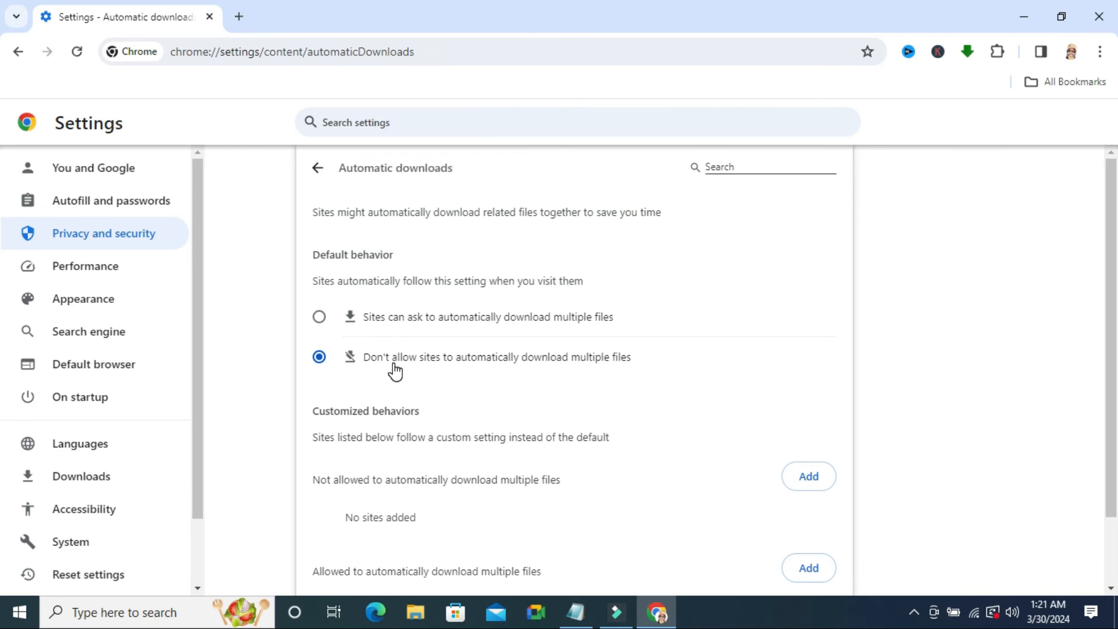
mouse_move(486, 365)
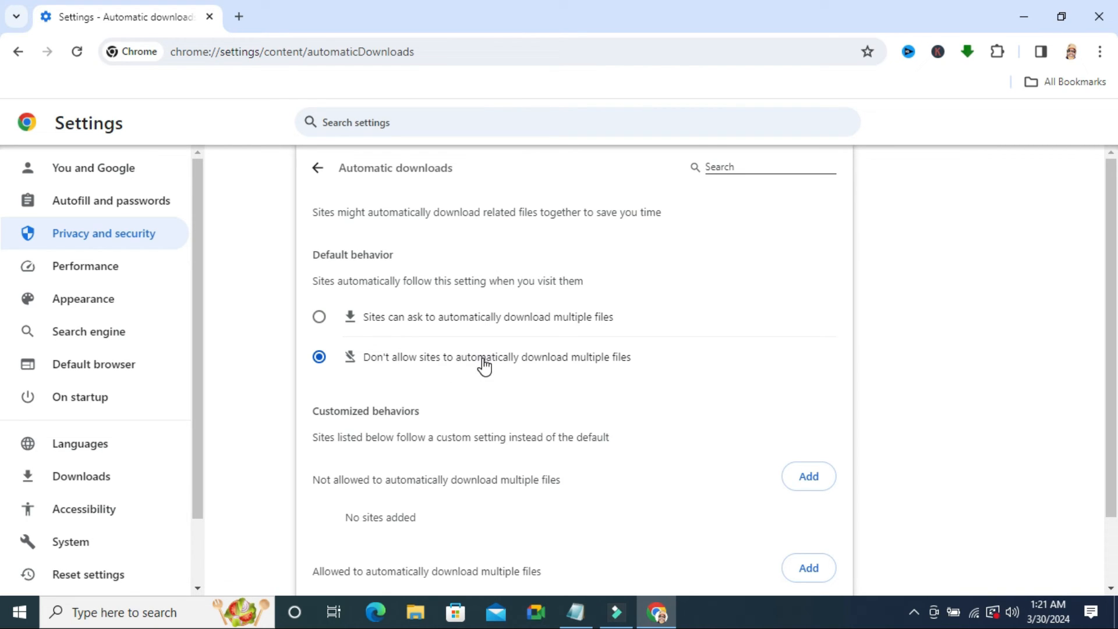
mouse_move(619, 358)
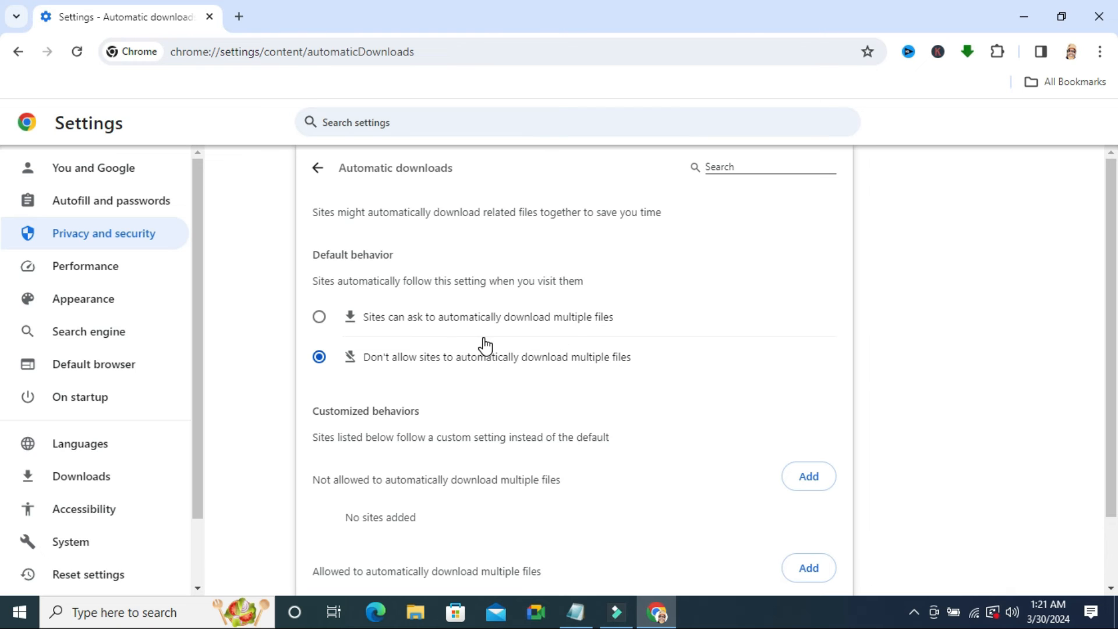
mouse_move(395, 326)
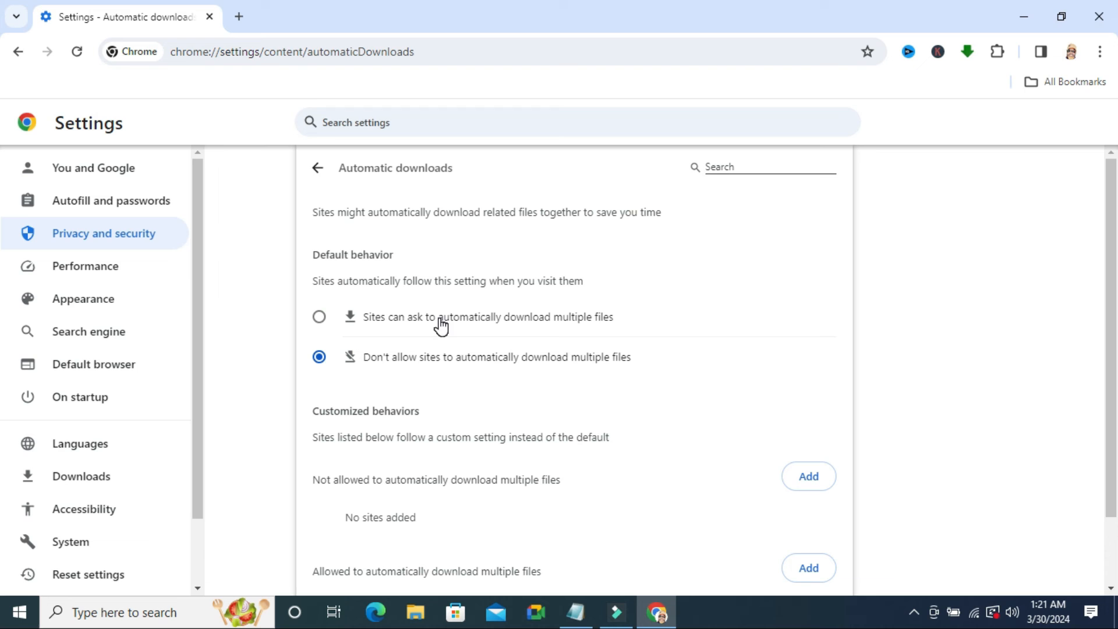
mouse_move(595, 324)
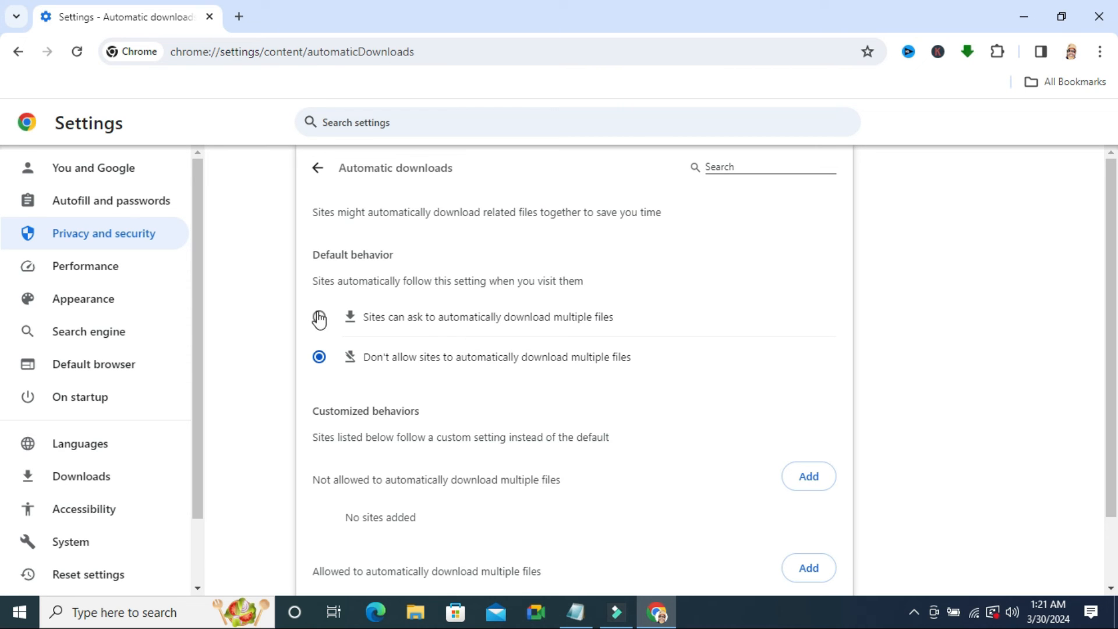
left_click(319, 317)
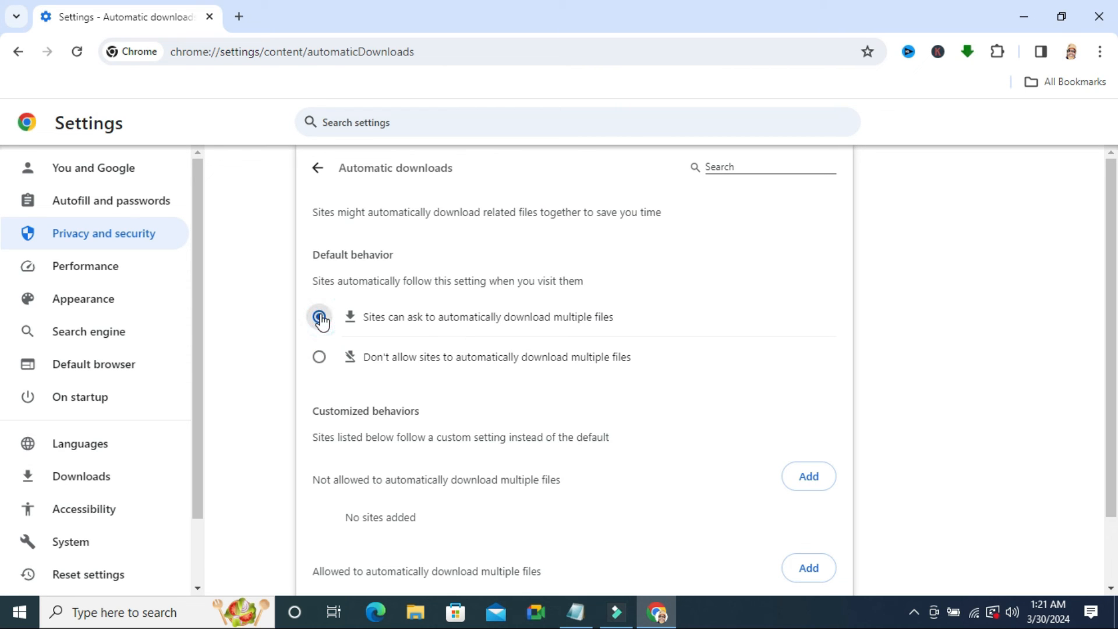
left_click(319, 317)
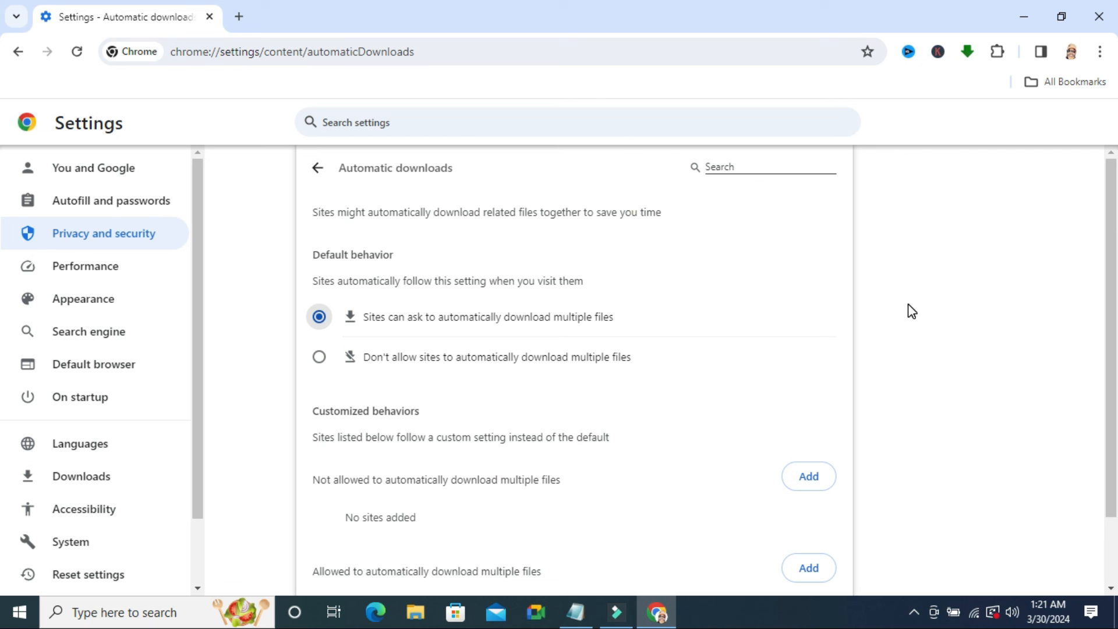